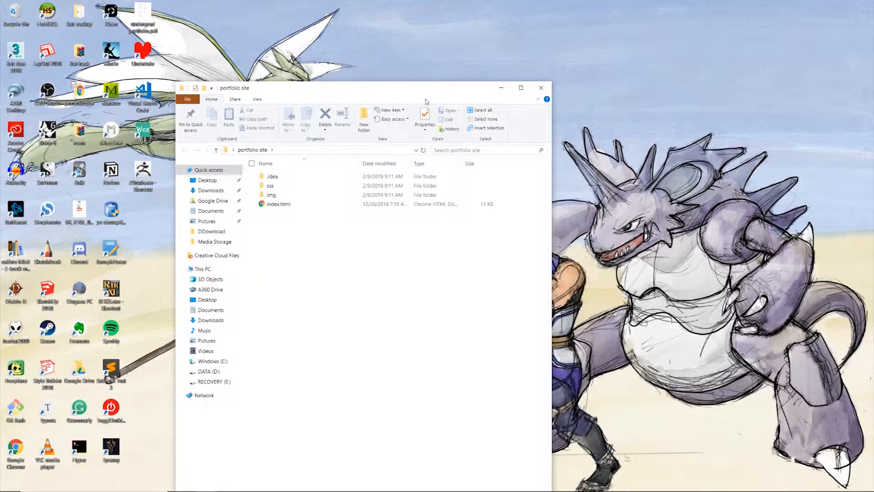
- Reposition the File Explorer window on the portfolio site folder and bring up its context menu
drag(425, 87, 454, 92)
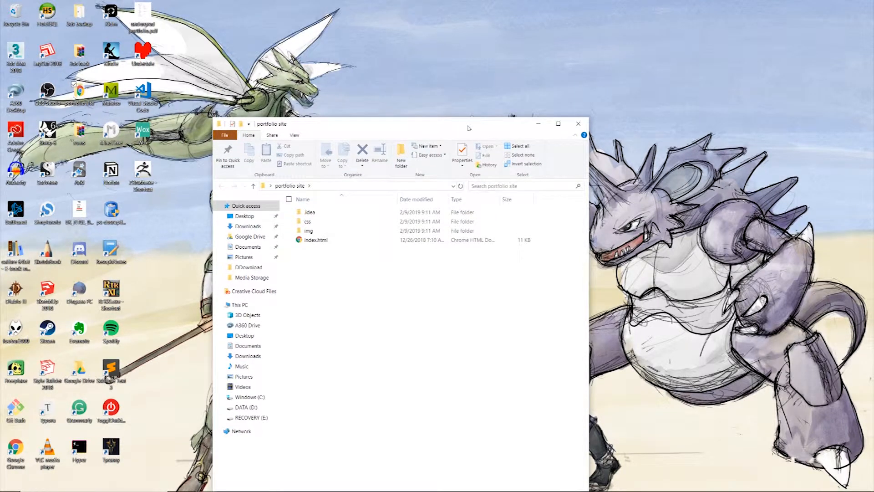
drag(468, 124, 465, 104)
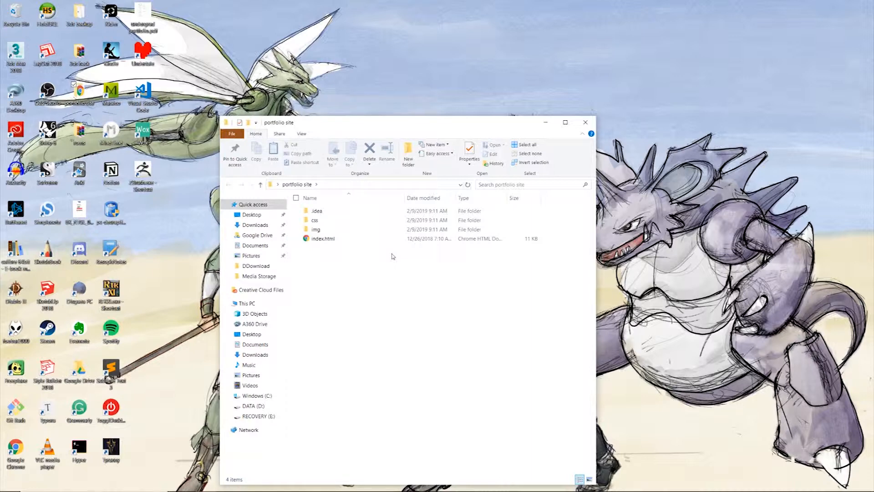
double_click(322, 238)
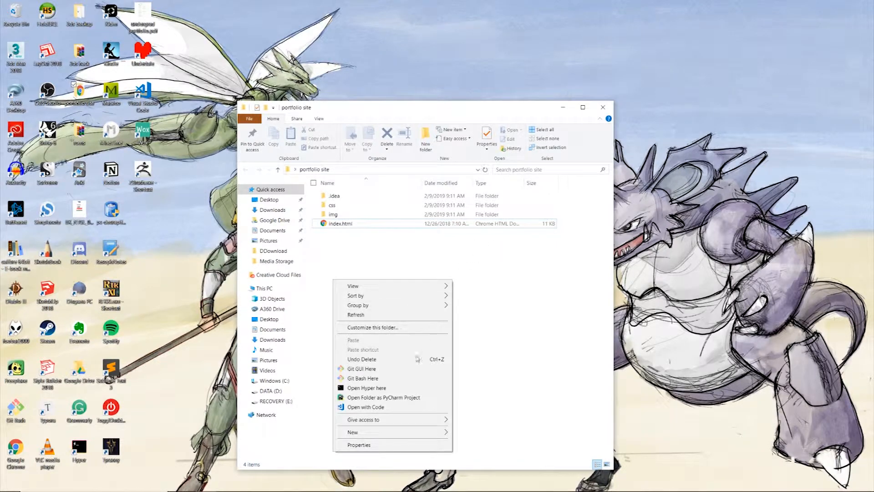
- Dismiss the open menu and reopen the portfolio site folder's context menu
click(499, 119)
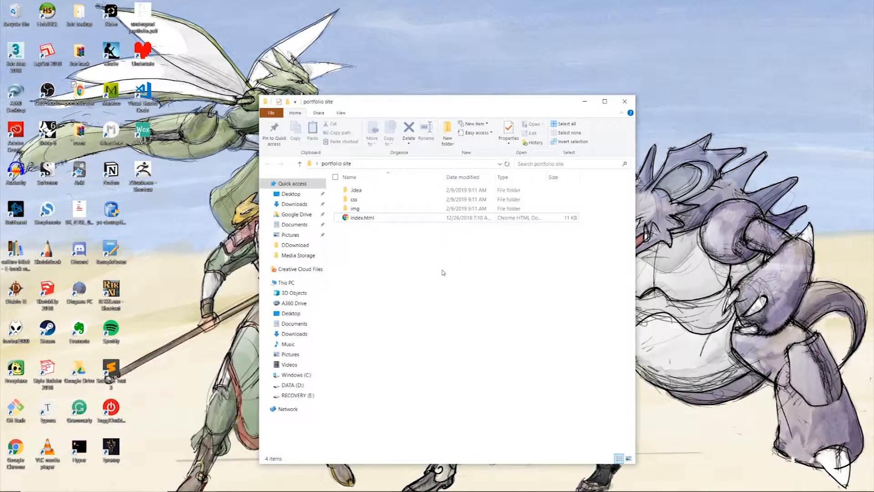
right_click(440, 273)
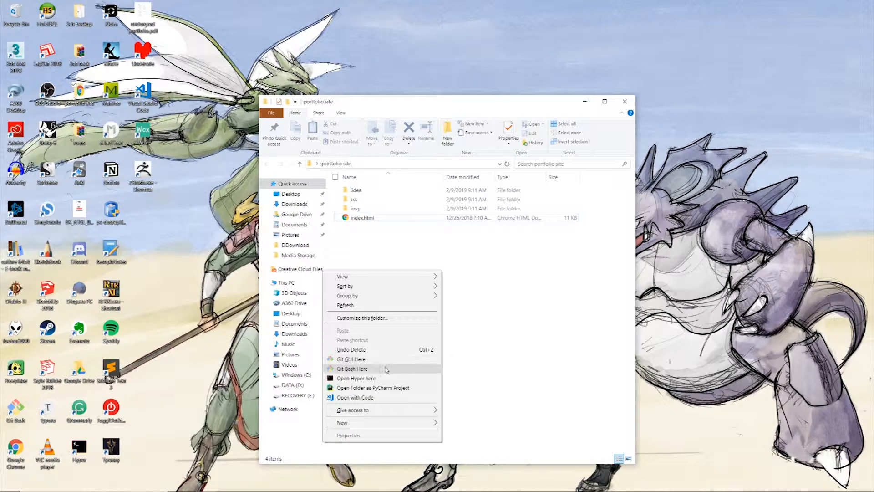
mouse_move(356, 378)
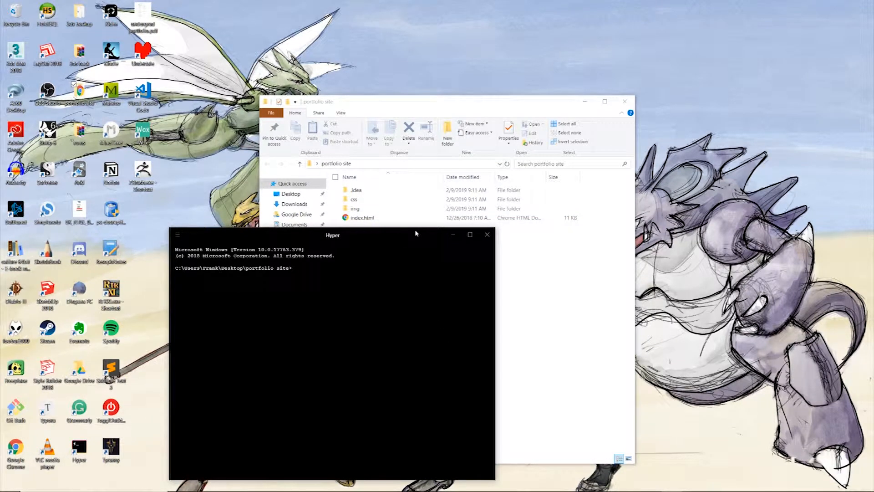
- Open Hyper in the portfolio site folder and run python -m http.server on port 8000
click(354, 199)
text(python -m http)
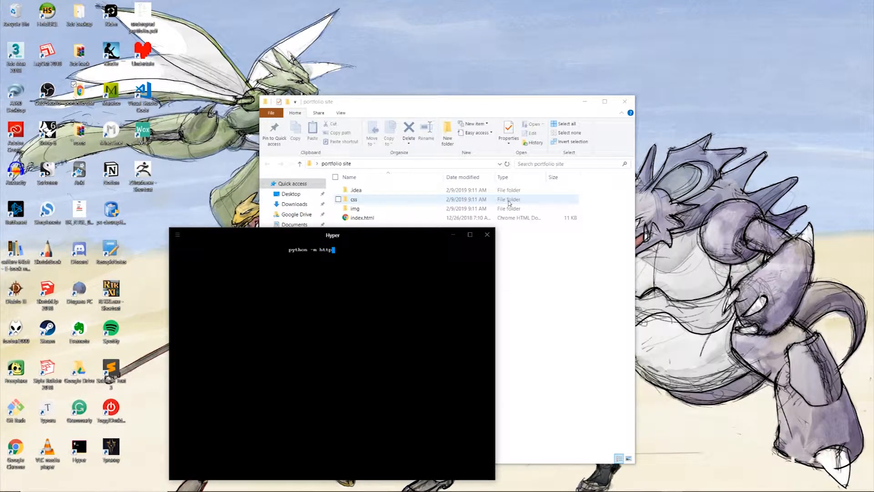
text(.server)
key(enter)
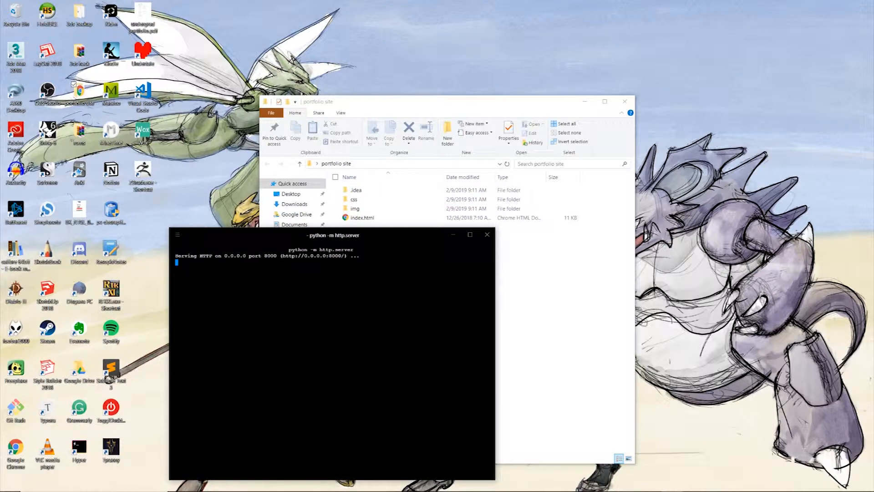
mouse_move(340, 260)
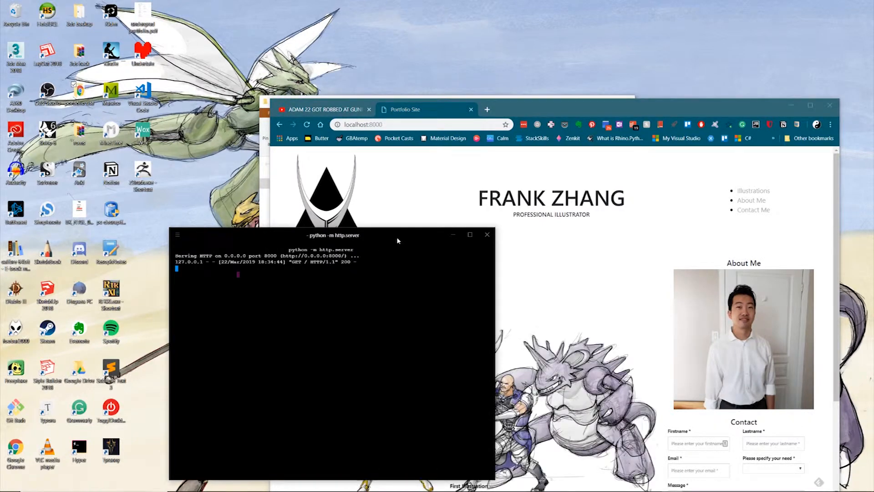
drag(332, 234, 218, 201)
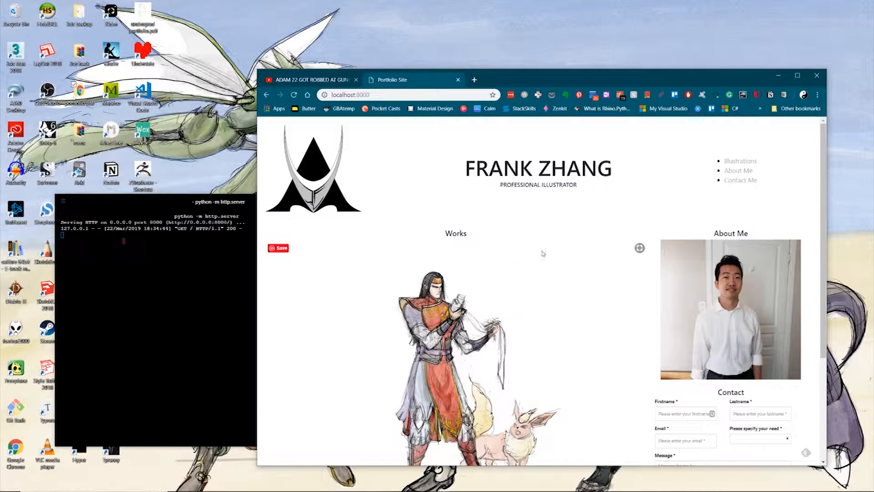
scroll(down, 3)
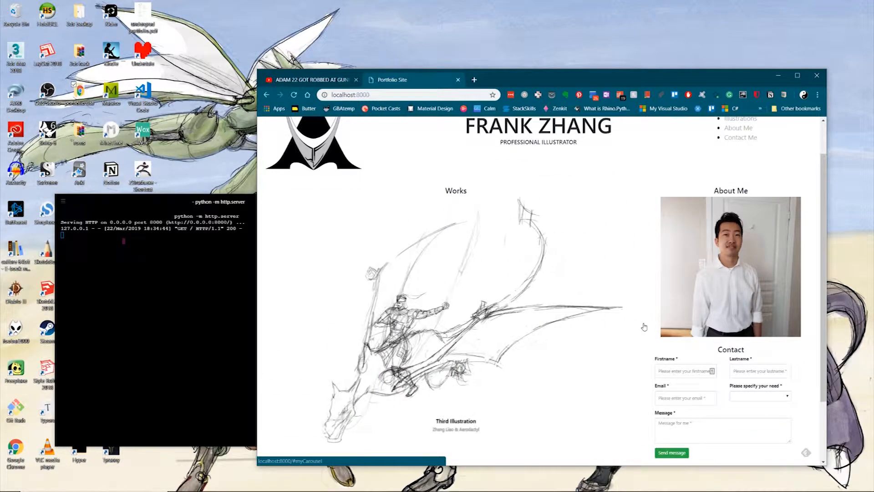
scroll(down, 3)
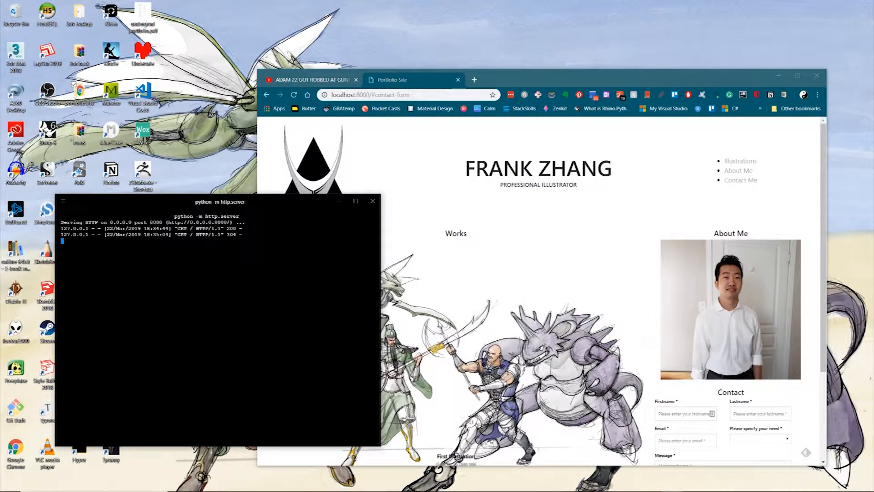
mouse_move(513, 213)
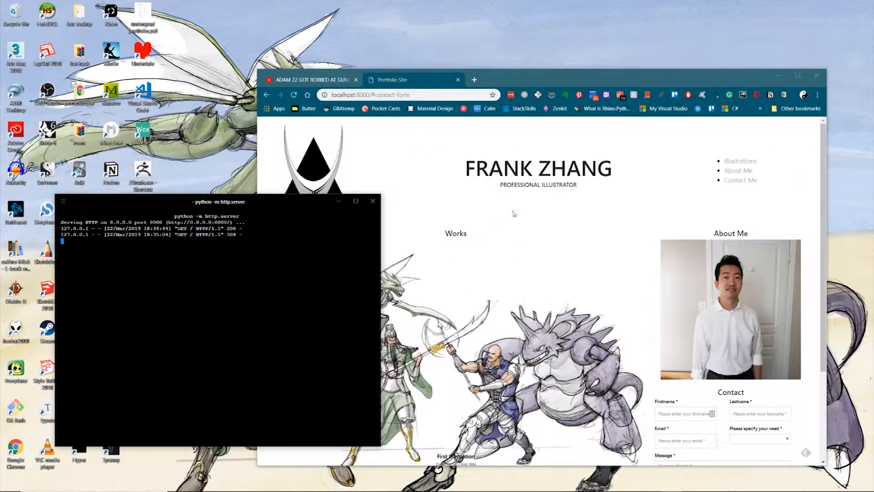
scroll(down, 3)
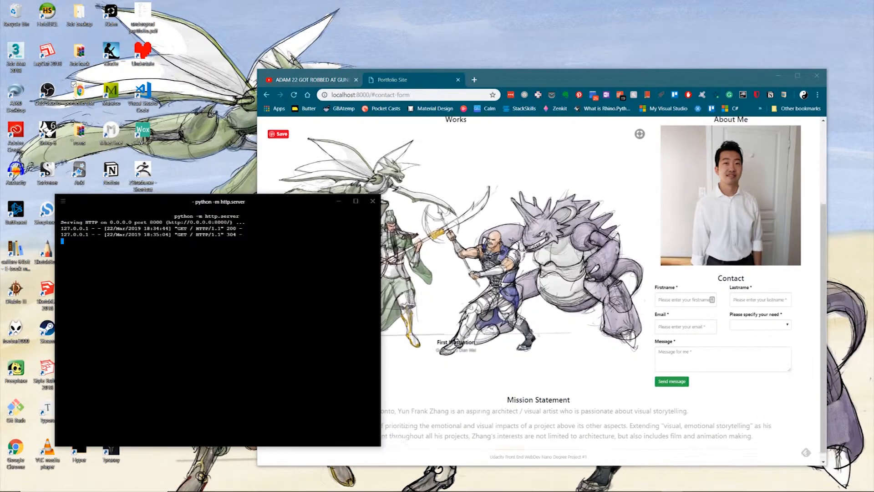
scroll(up, 3)
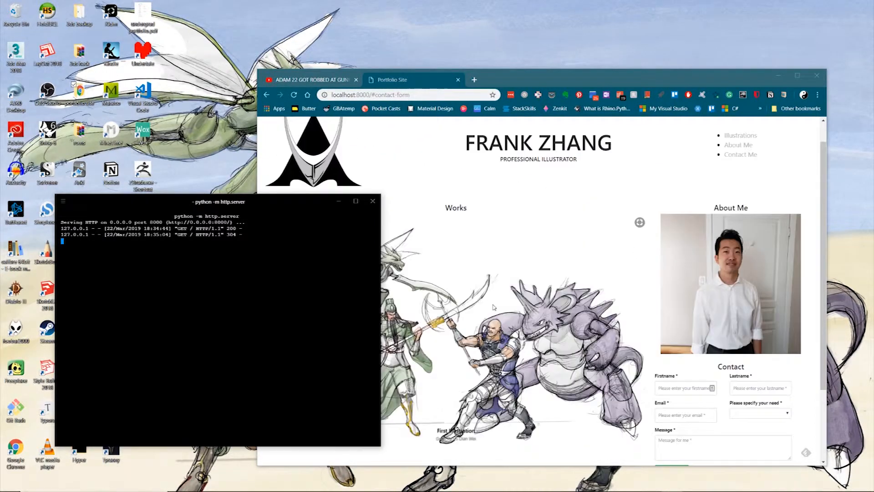
- Close the server terminal and reload localhost:8000 until Chrome shows it can't be reached
click(373, 200)
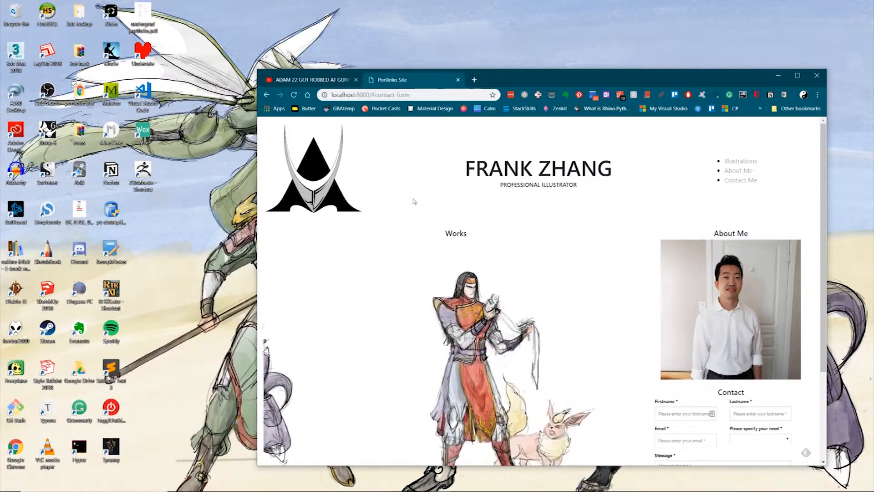
click(294, 94)
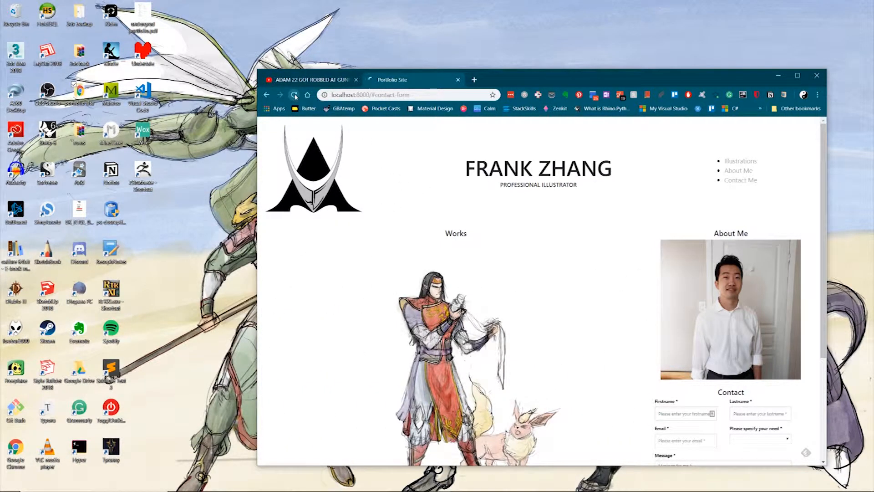
click(294, 95)
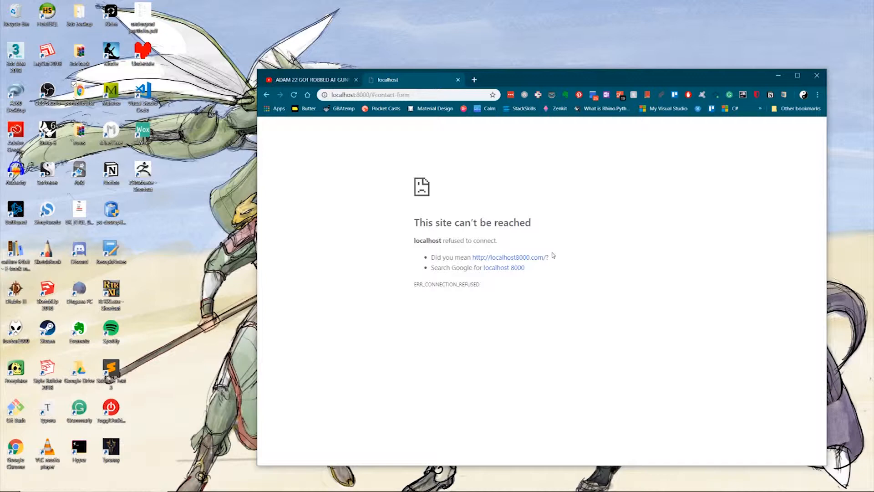
mouse_move(590, 202)
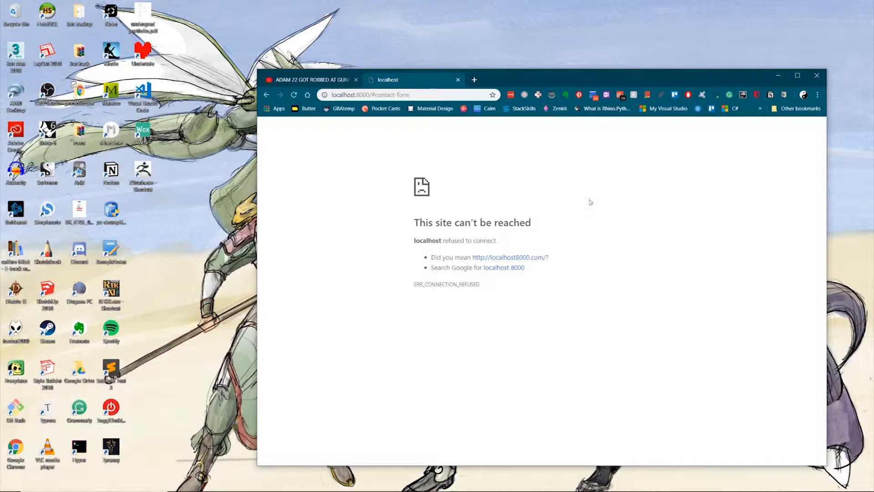
mouse_move(691, 171)
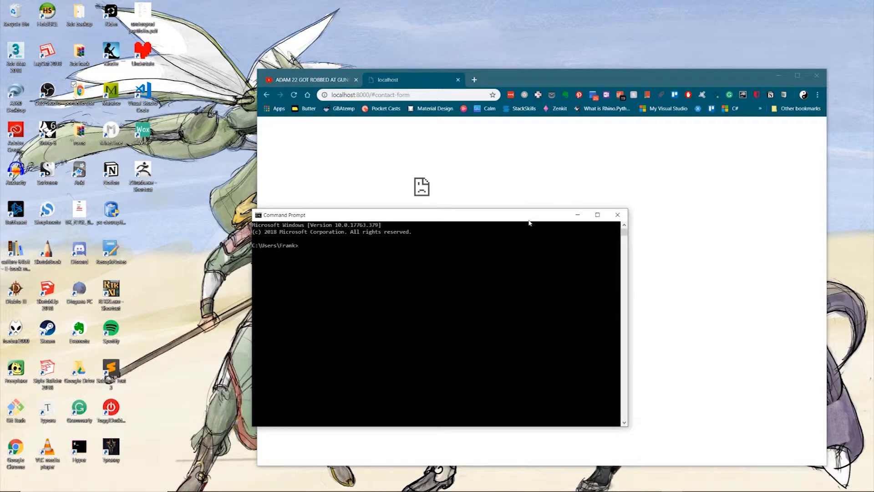
- Run npm list -g --depth=0, install http-server globally, then list global packages again
text(npm list -g)
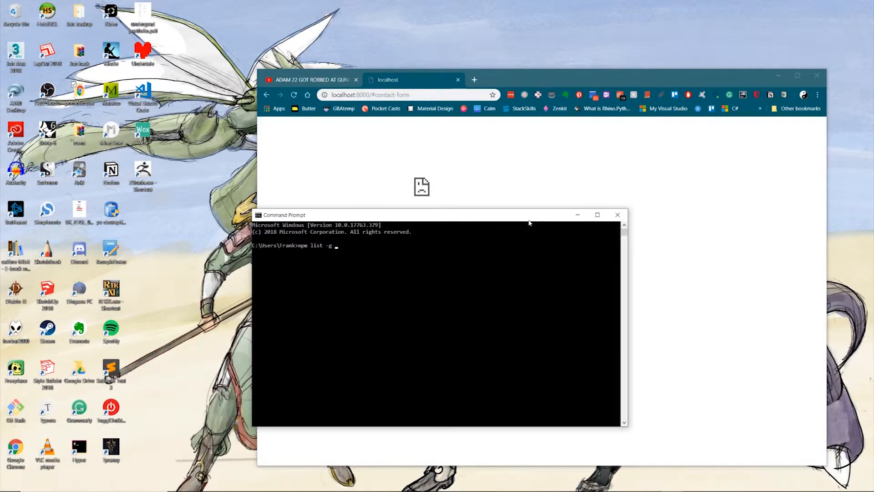
text(--depth=0)
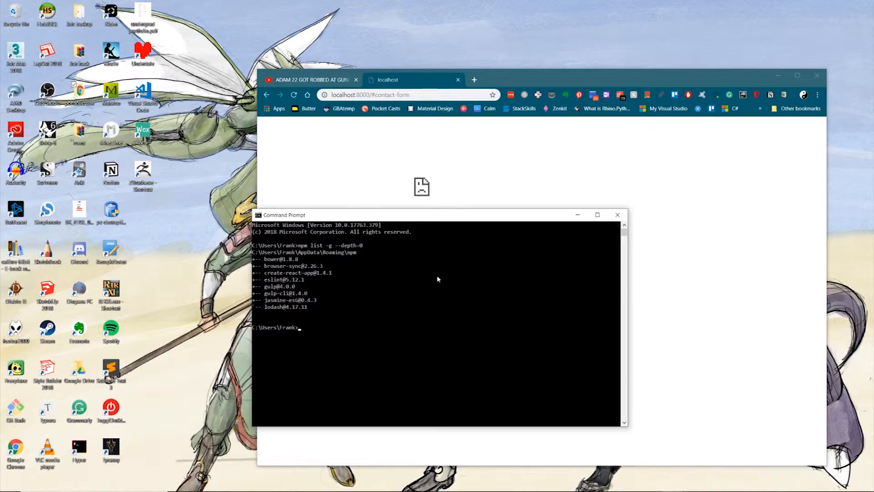
text(npm install -g h)
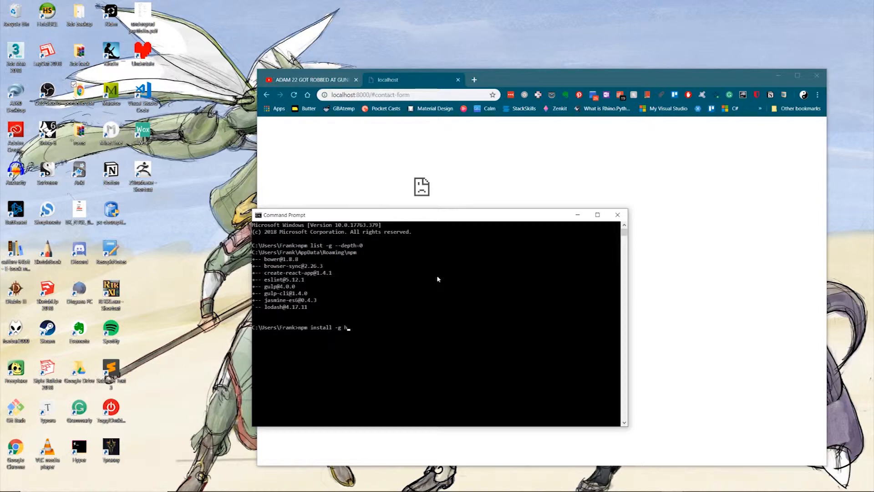
text(ttp-server)
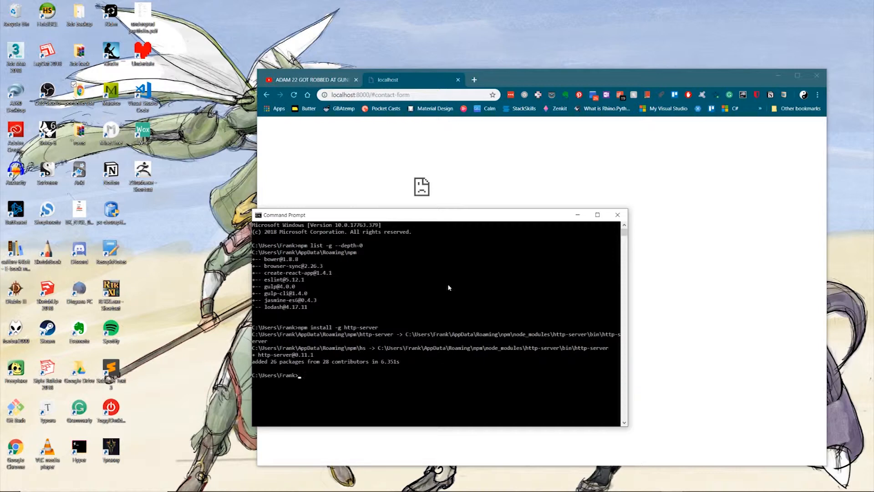
text(npm list)
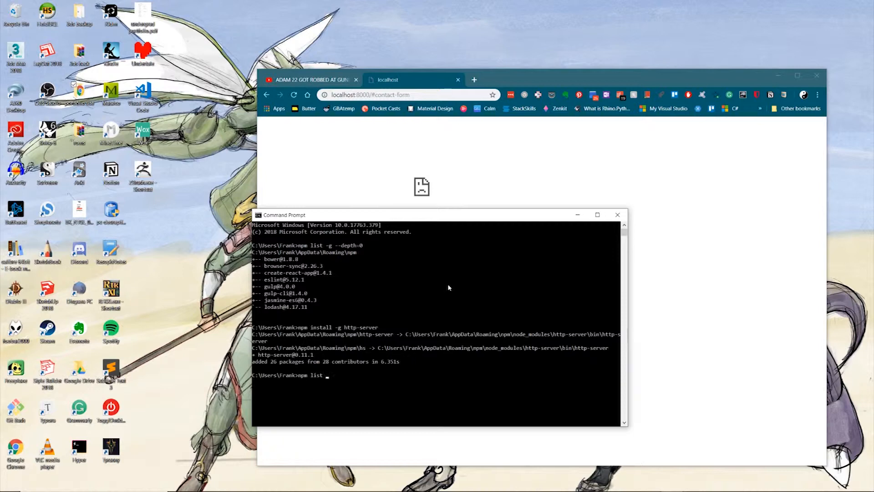
text(-g --depth=0)
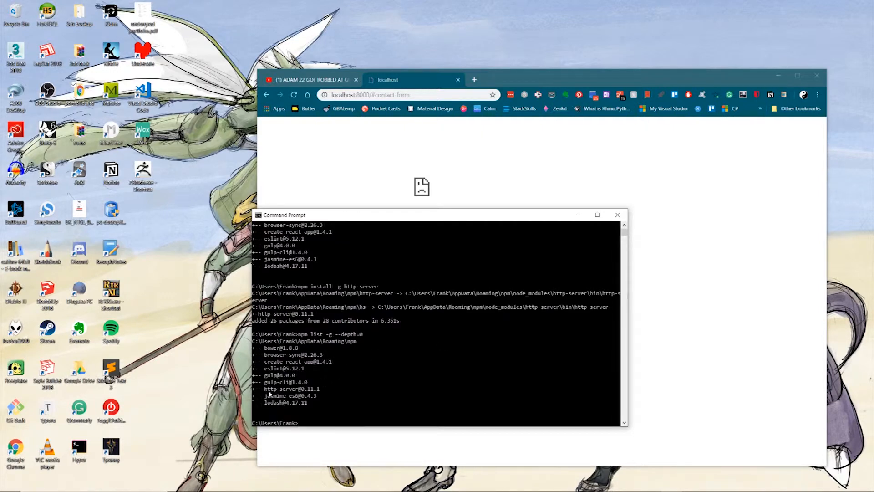
mouse_move(467, 216)
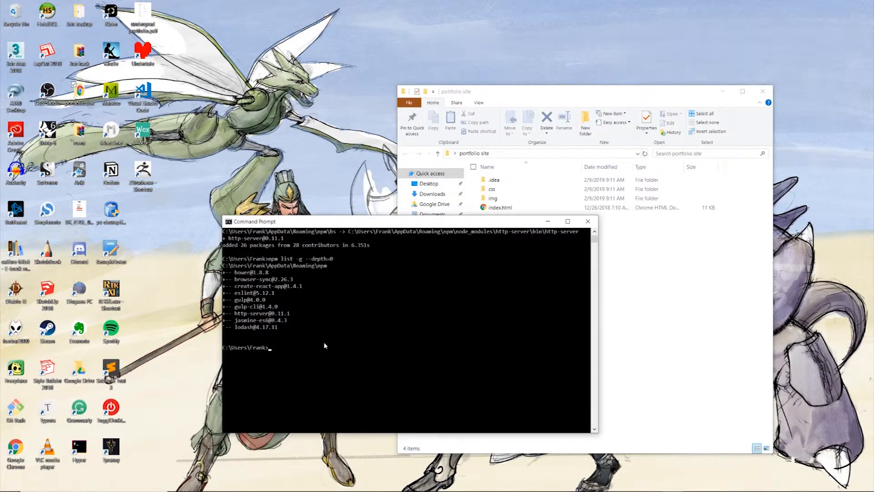
- Run http-server on "C:\Users\Frank\Desktop\portfolio site" to serve it on port 8080
text(http-server)
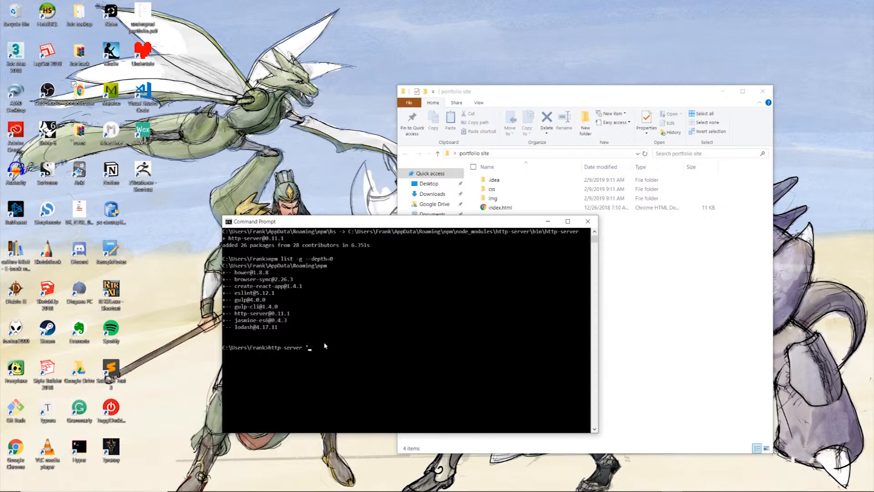
text("C:\Users\Frank\Desktop\portfolio site")
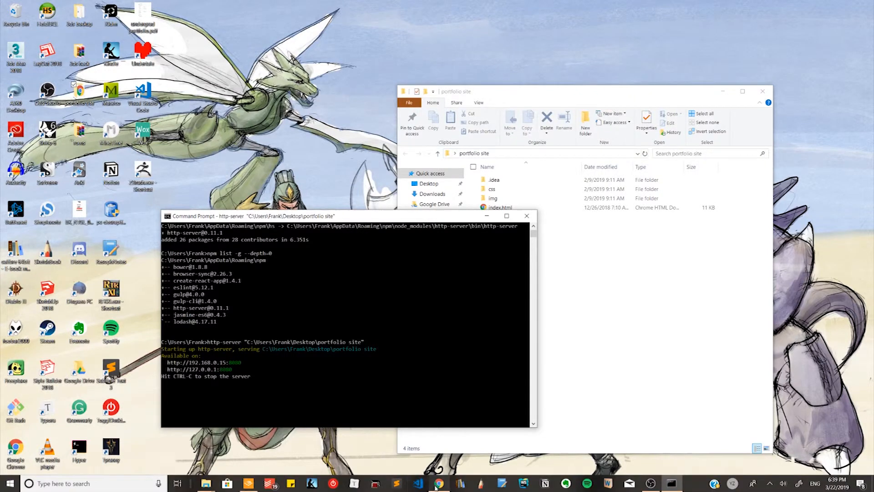
mouse_move(439, 483)
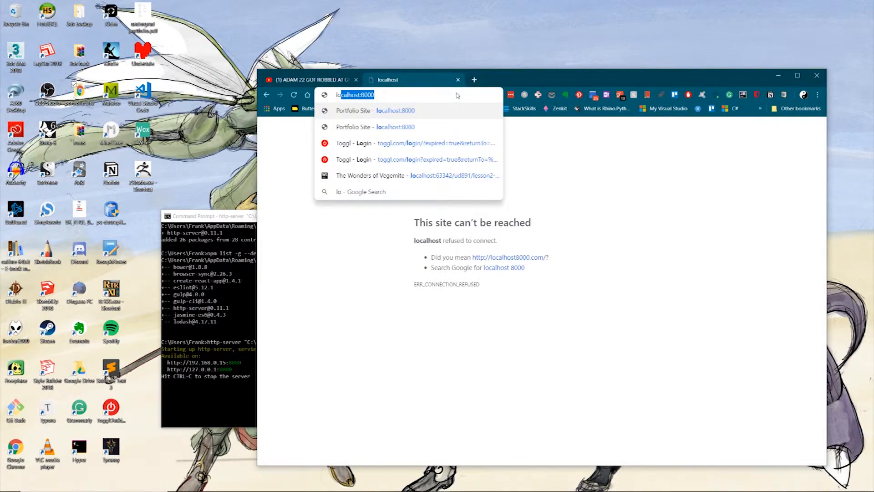
- Load localhost:8080 in Chrome and scroll through the portfolio site
text(localhost:8080)
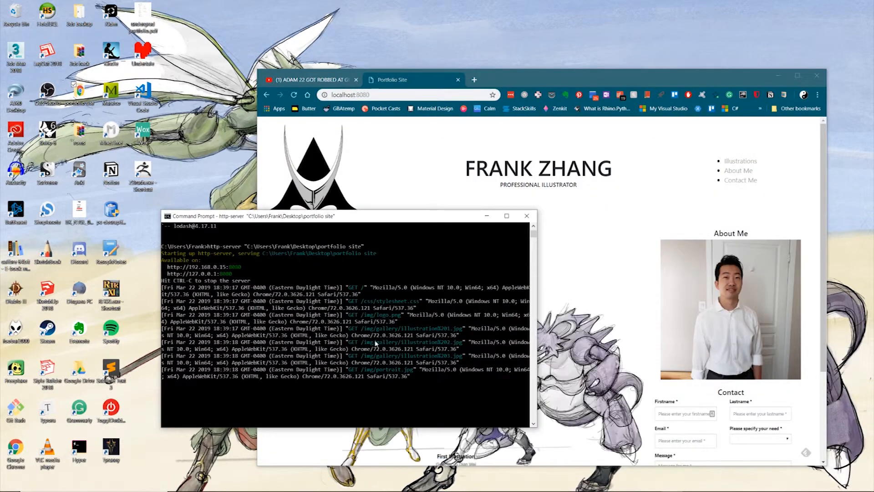
drag(351, 216, 234, 200)
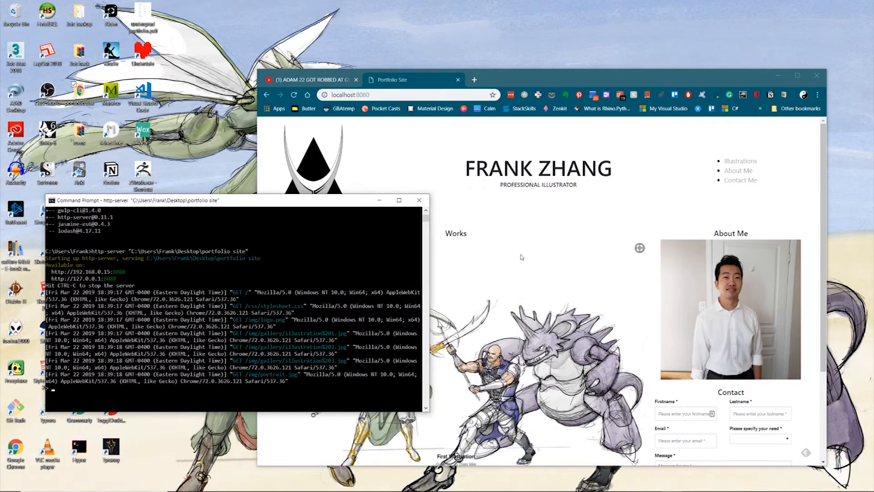
scroll(down, 3)
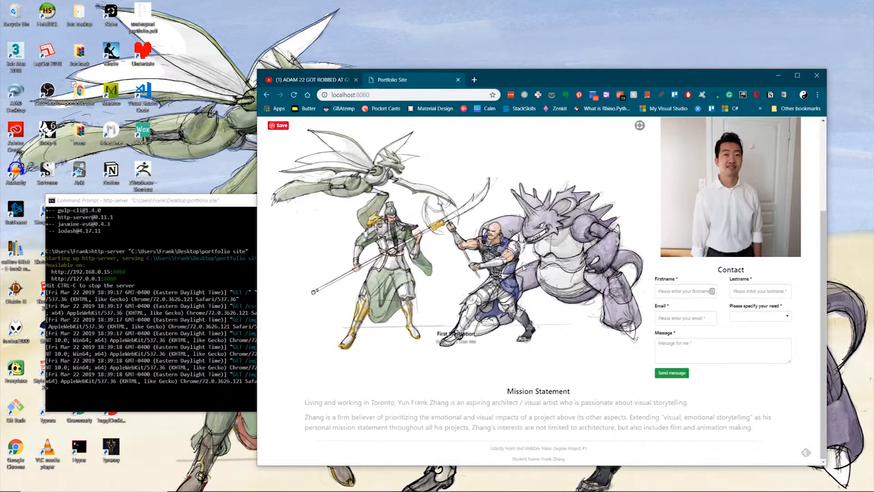
scroll(up, 3)
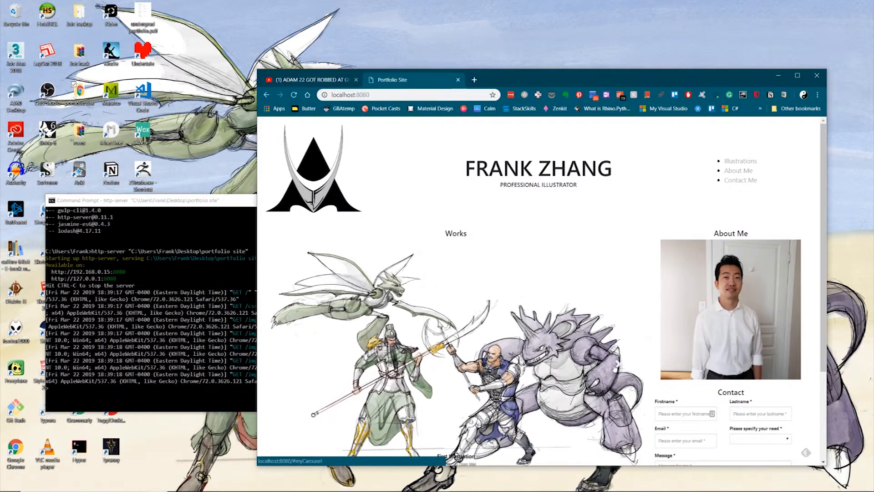
scroll(down, 3)
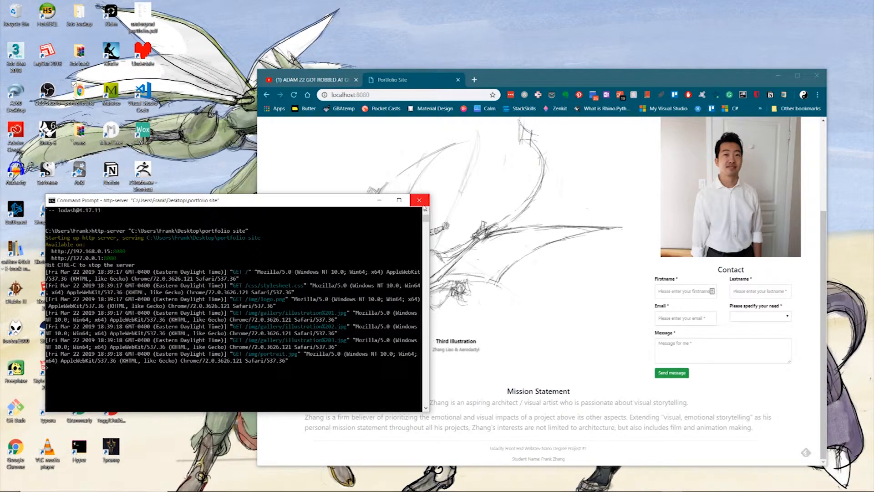
- Close the http-server window and reload to confirm the site no longer loads
click(419, 200)
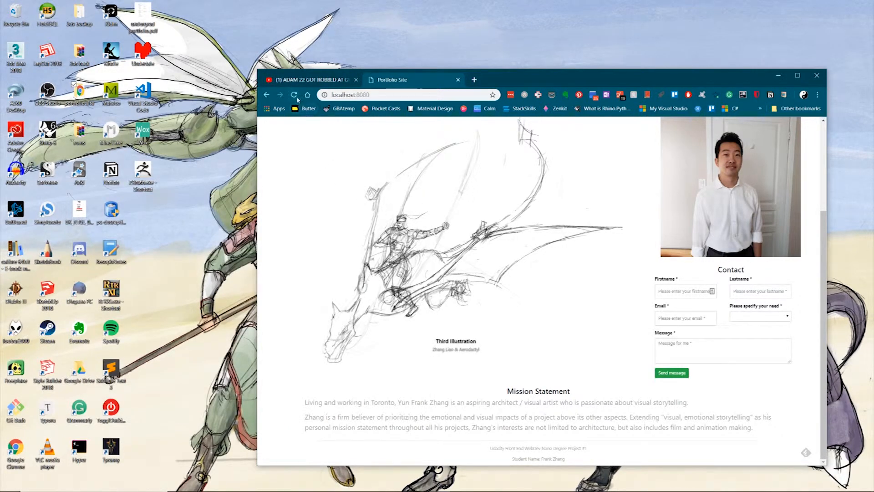
click(294, 95)
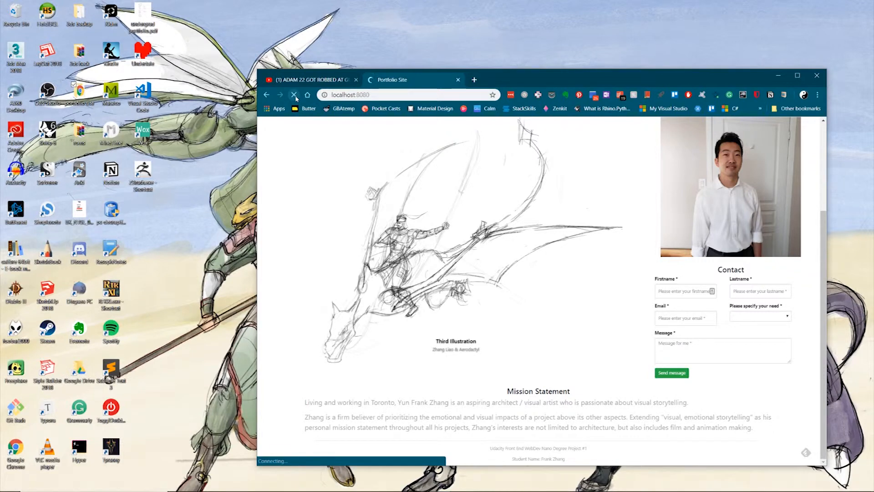
click(294, 95)
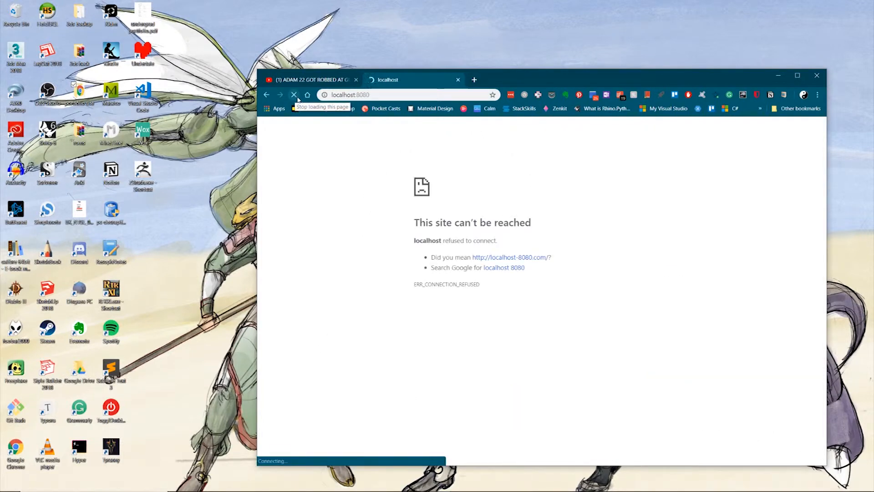